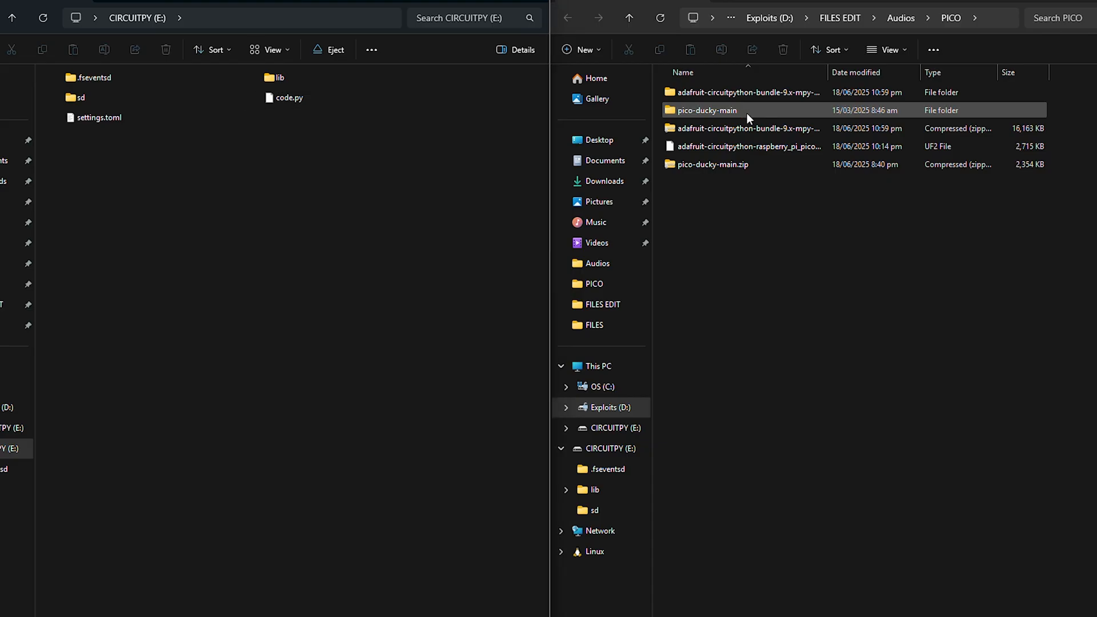
Open pico-ducky-main and open the new empty text document for editing
double_click(706, 110)
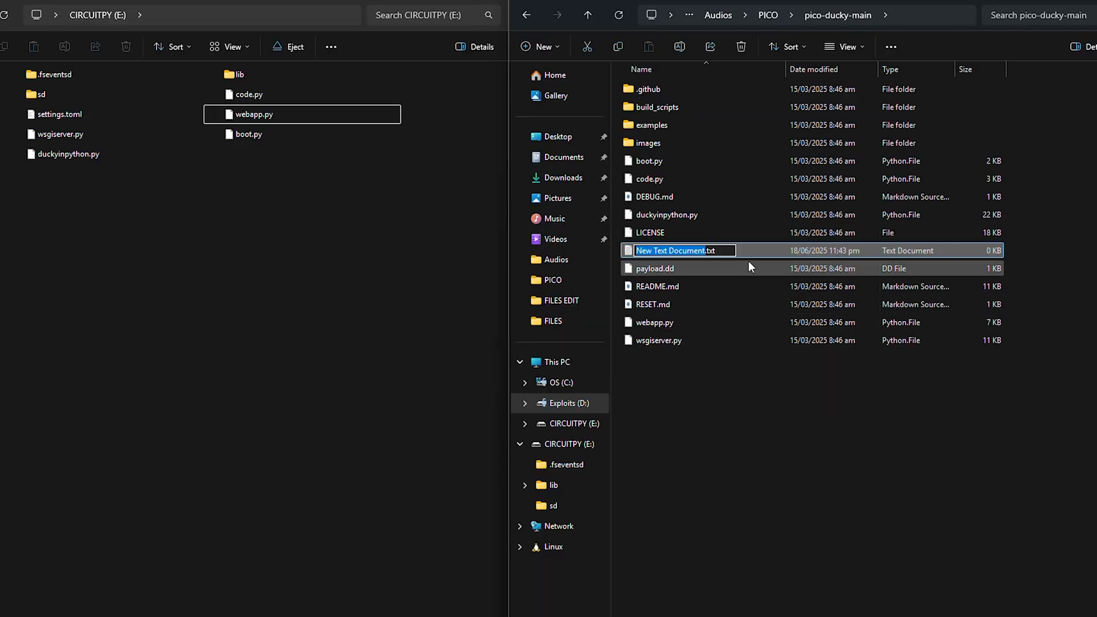
double_click(675, 250)
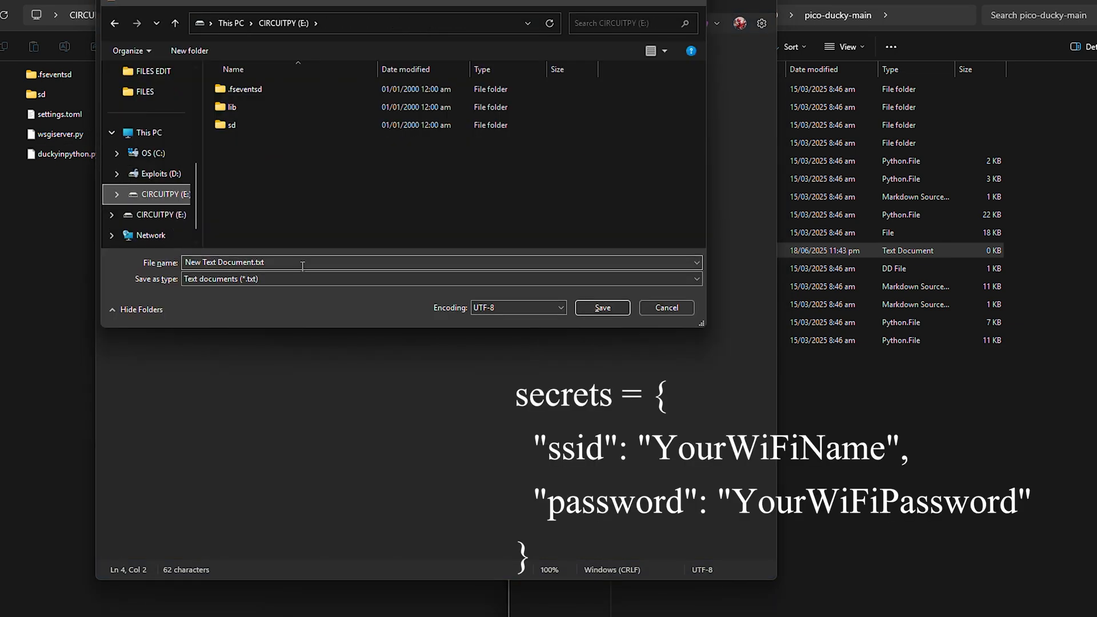
click(600, 307)
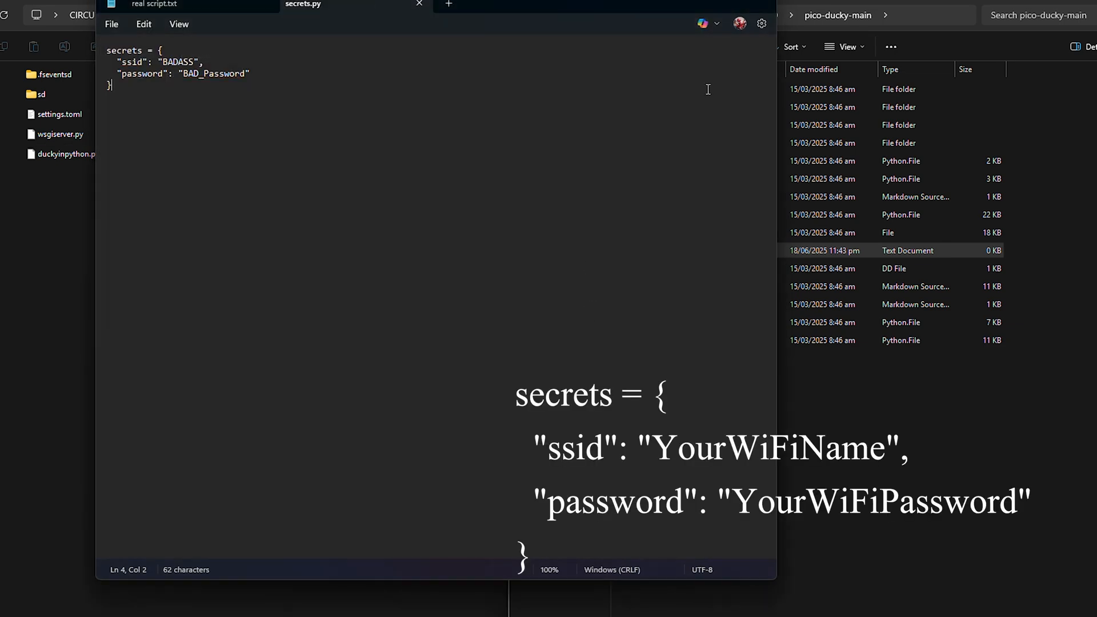